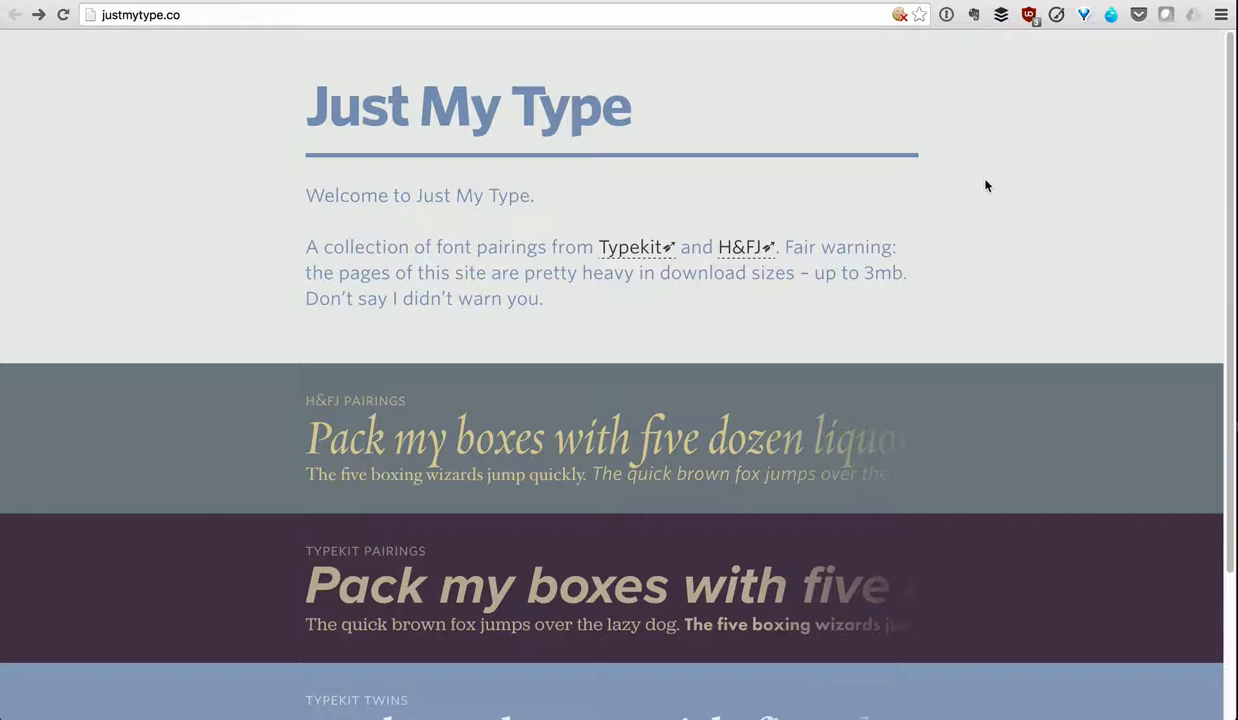
Pick Courier Std from the starter font list to get its Chivo pairing.
{"action": "scroll", "scroll_direction": "down", "scroll_amount": 3}
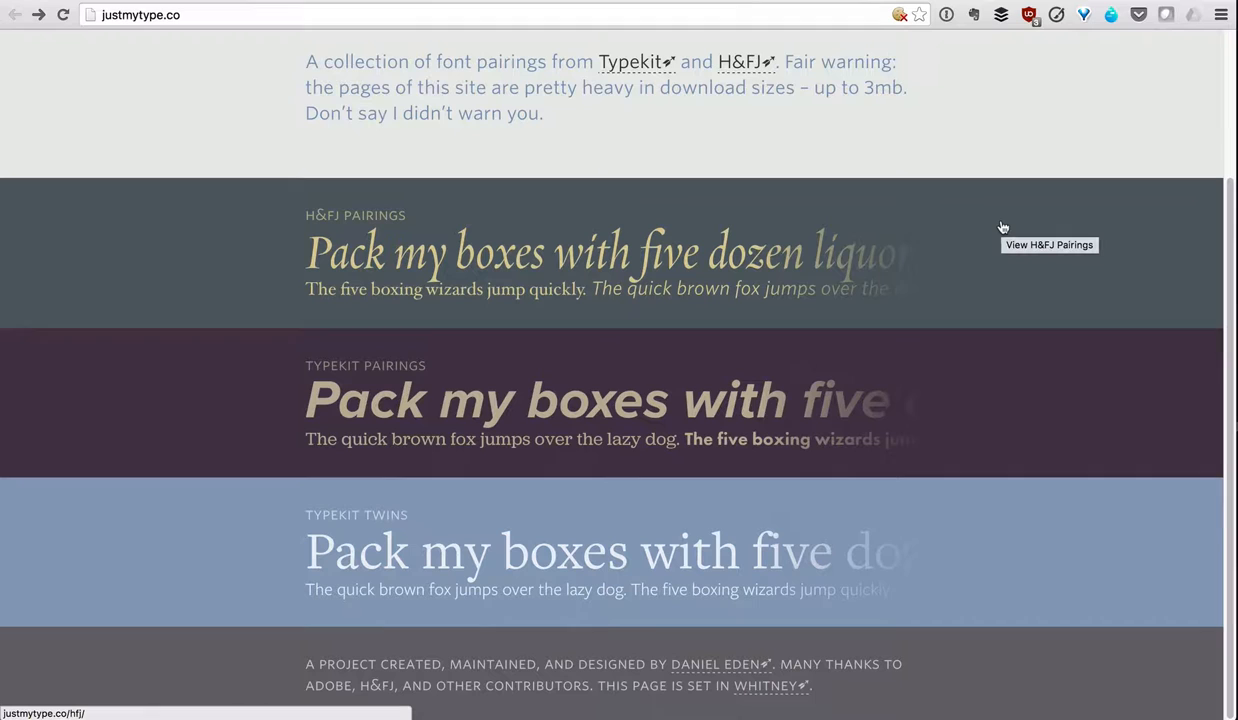
{"action": "scroll", "scroll_direction": "up", "scroll_amount": 3}
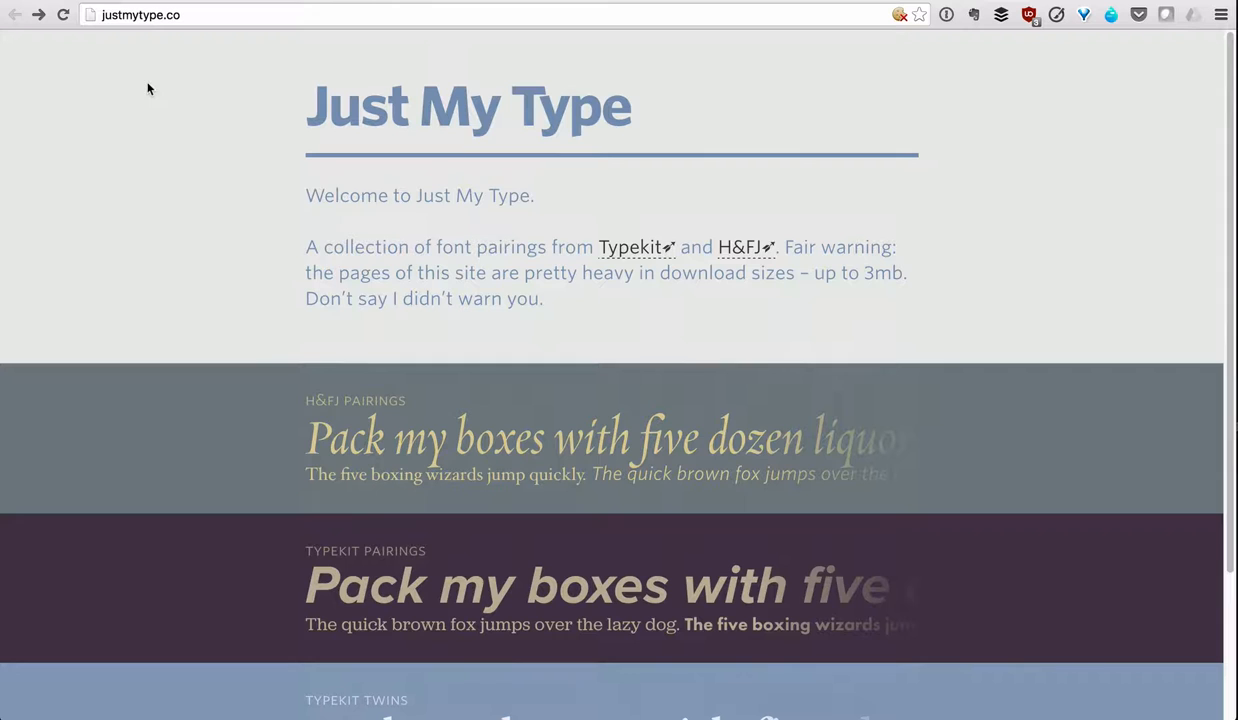
{"action": "scroll", "scroll_direction": "down", "scroll_amount": 3}
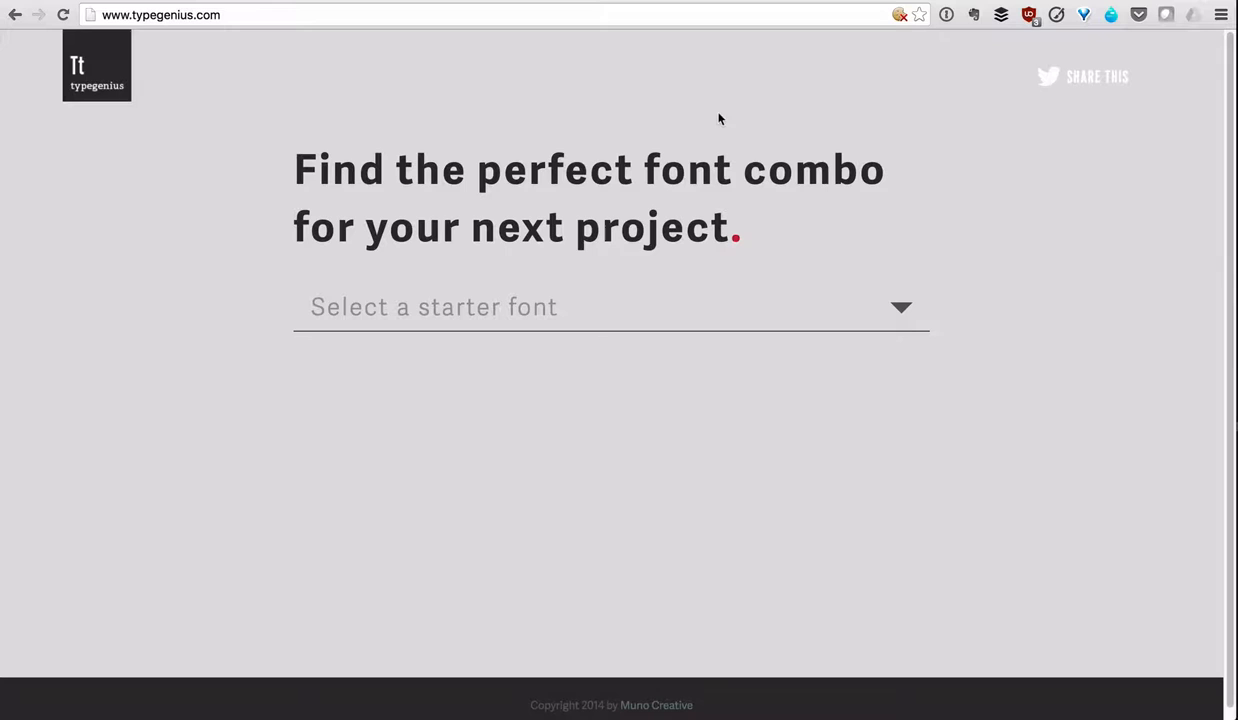
{"action": "left_click", "coordinate": [610, 307]}
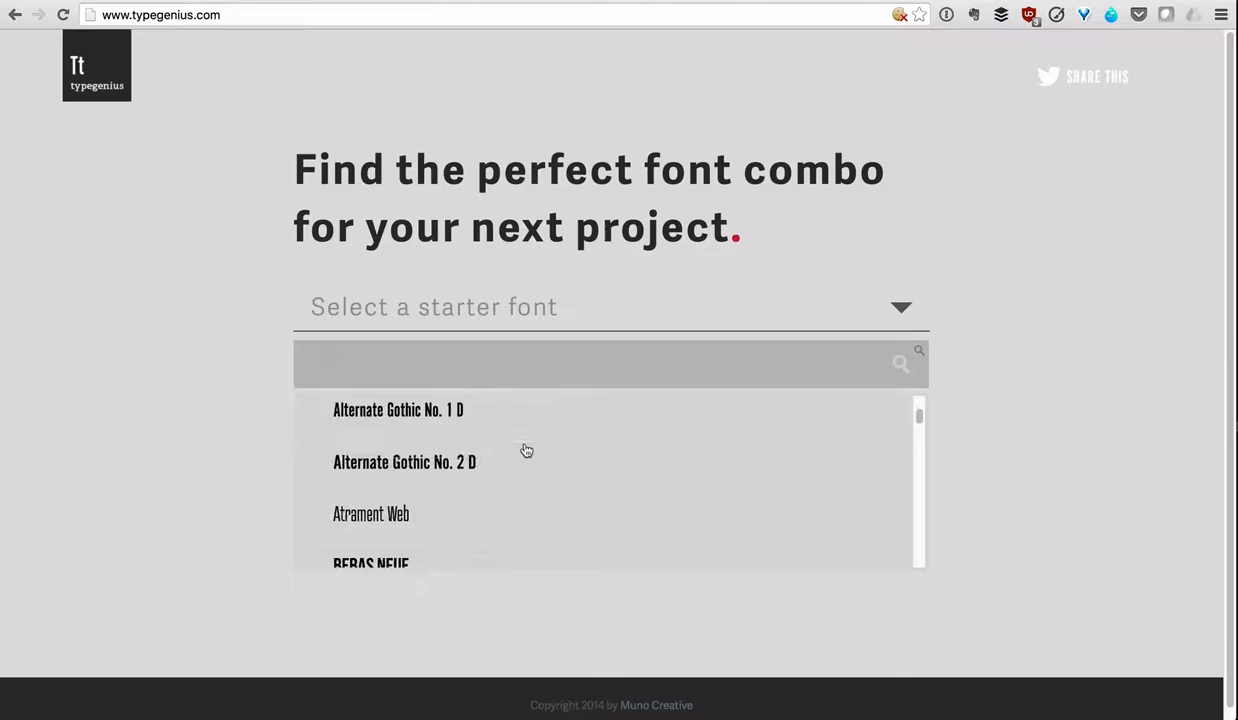
{"action": "scroll", "scroll_direction": "down", "scroll_amount": 3}
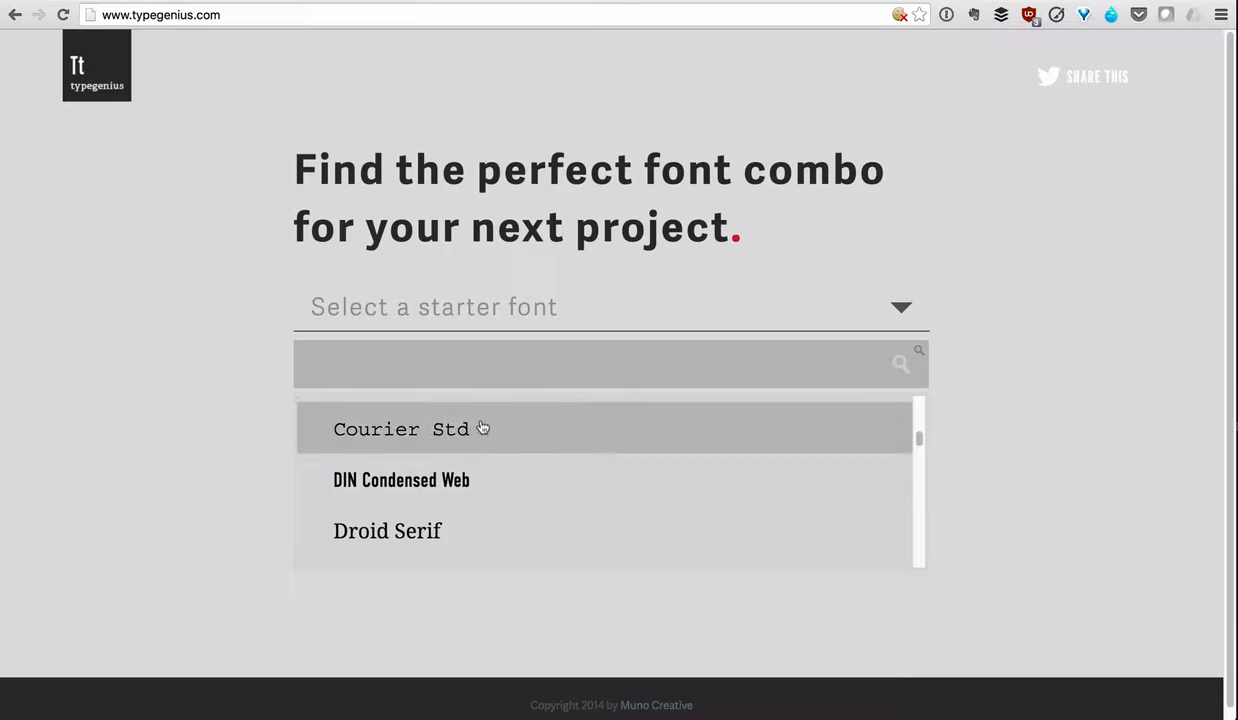
{"action": "left_click", "coordinate": [411, 429]}
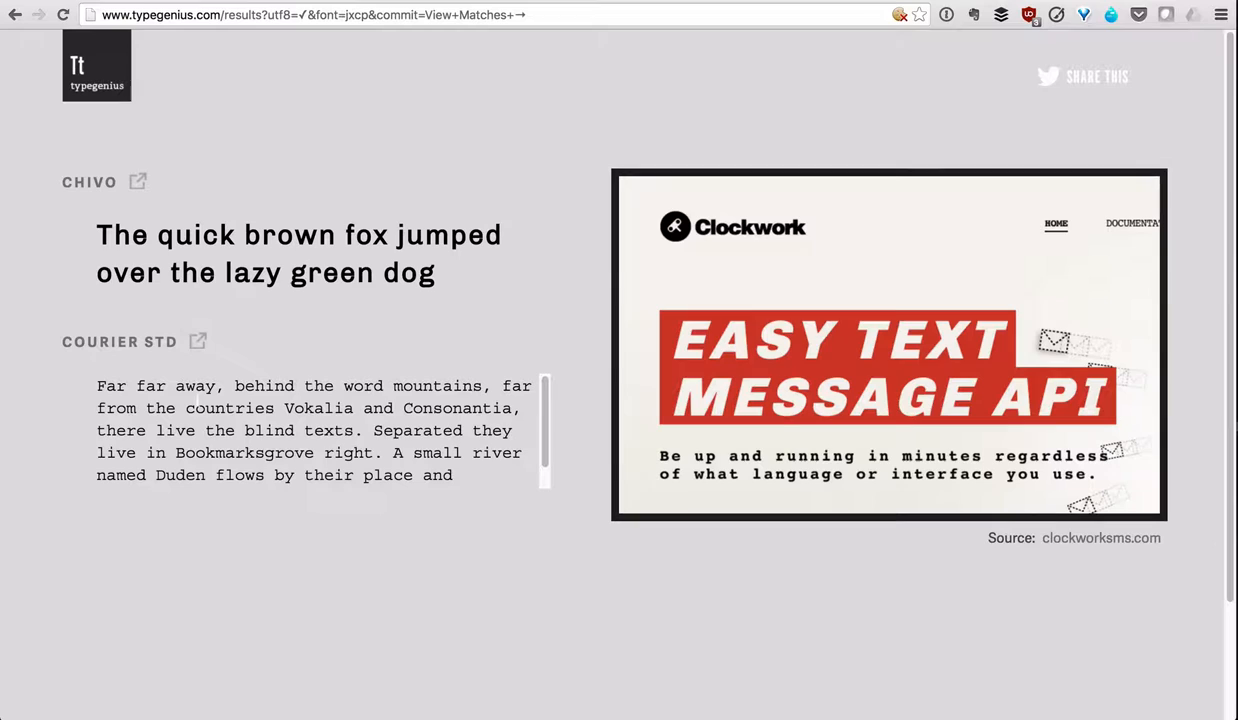
{"action": "mouse_move", "coordinate": [872, 501]}
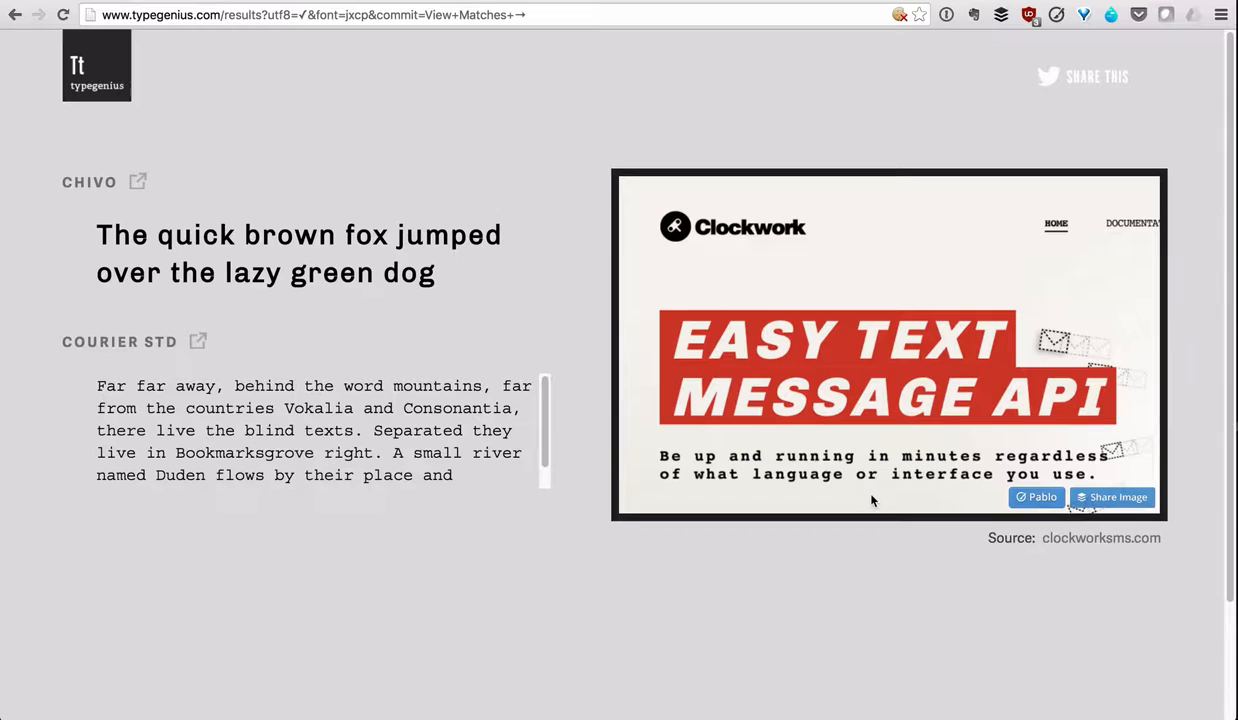
{"action": "left_click", "coordinate": [16, 14]}
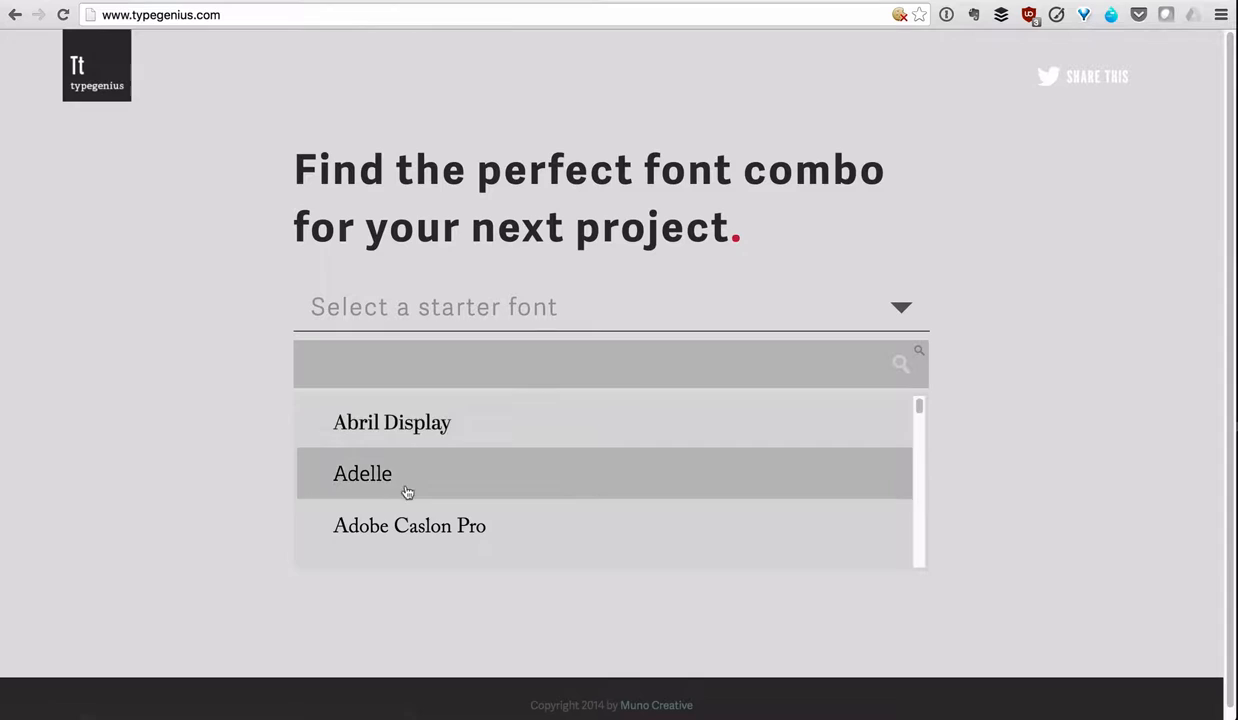
Choose Adelle from the Type Genius starter font dropdown.
{"action": "left_click", "coordinate": [362, 473]}
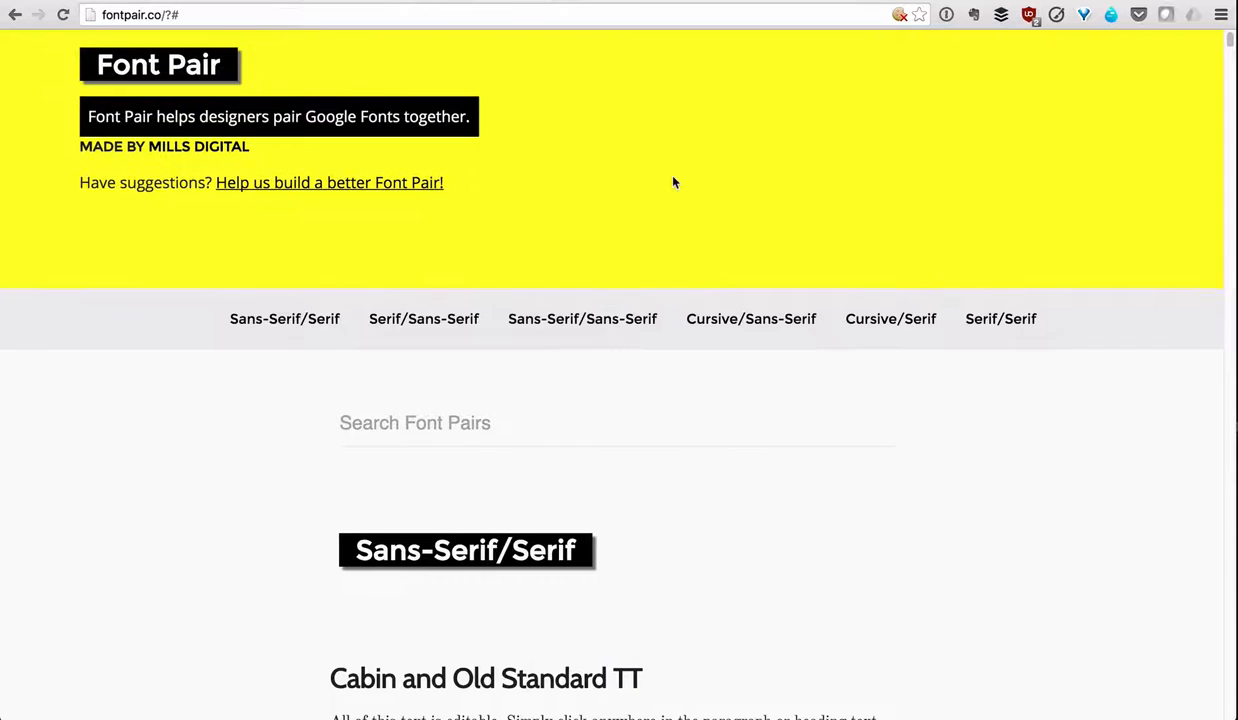
Scroll Font Pair's list past Bree Serif and Lora to the Cursive/Serif section.
{"action": "scroll", "scroll_direction": "down", "scroll_amount": 3}
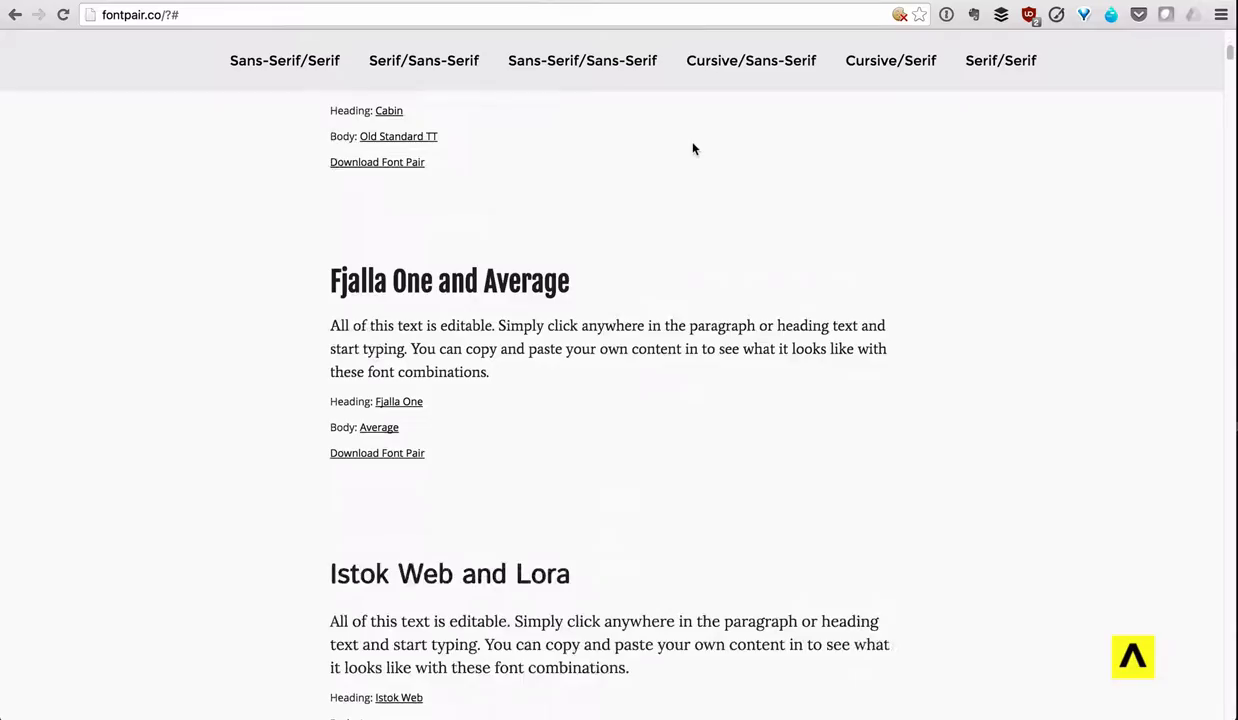
{"action": "scroll", "scroll_direction": "down", "scroll_amount": 3}
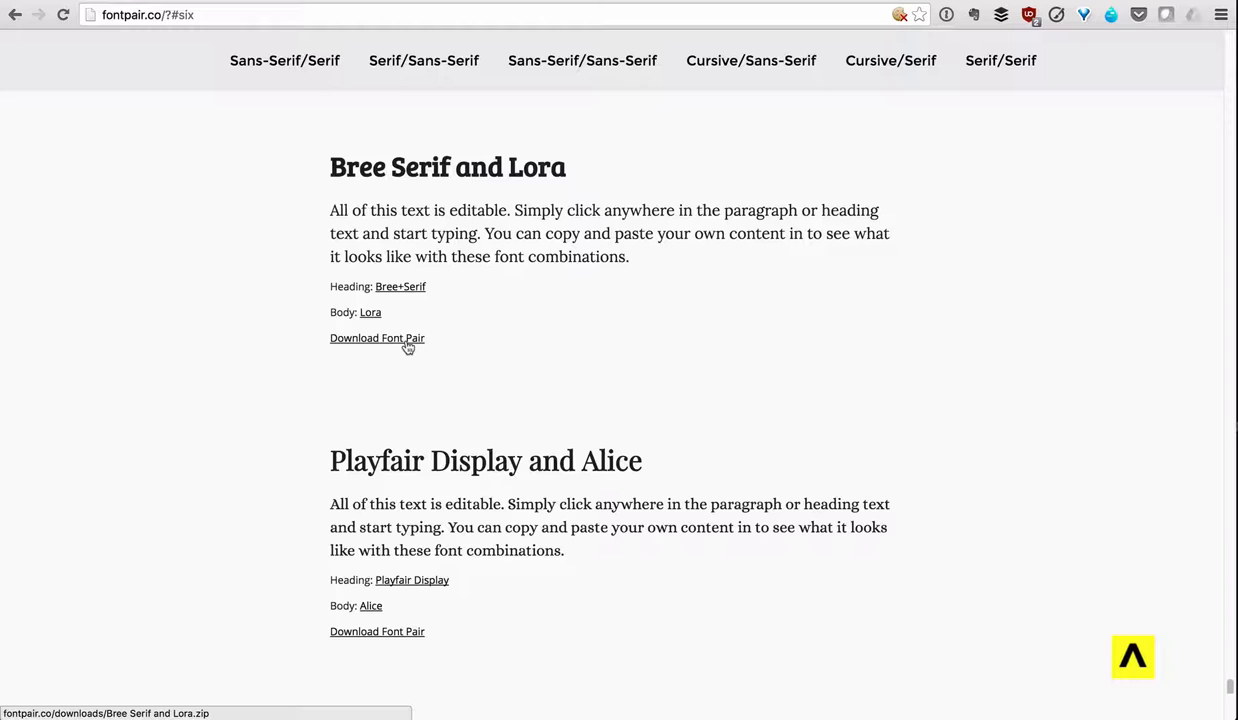
{"action": "scroll", "scroll_direction": "down", "scroll_amount": 3}
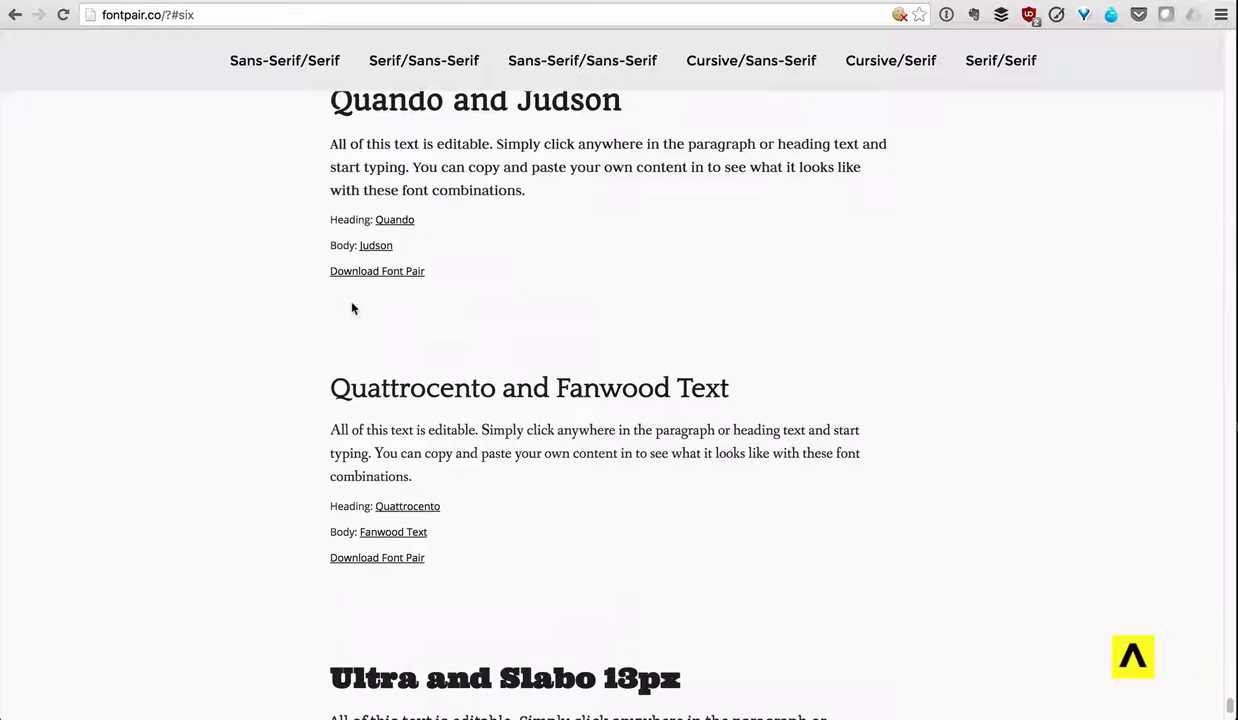
{"action": "scroll", "scroll_direction": "down", "scroll_amount": 3}
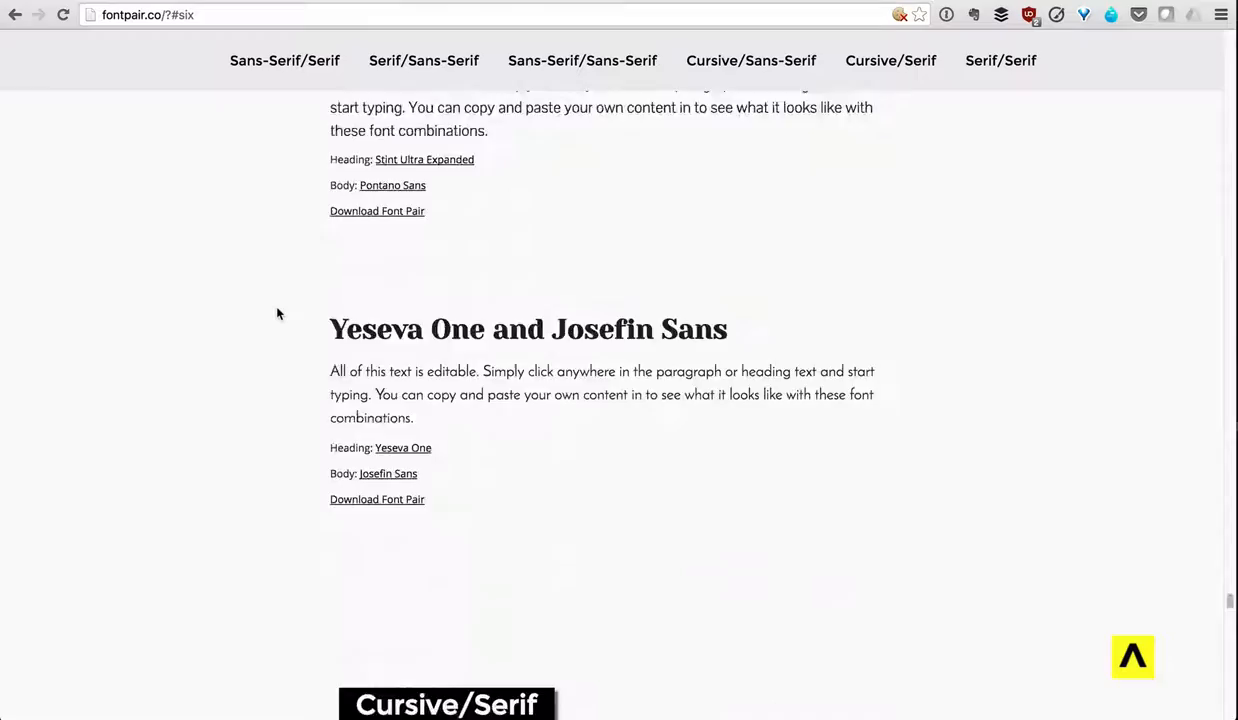